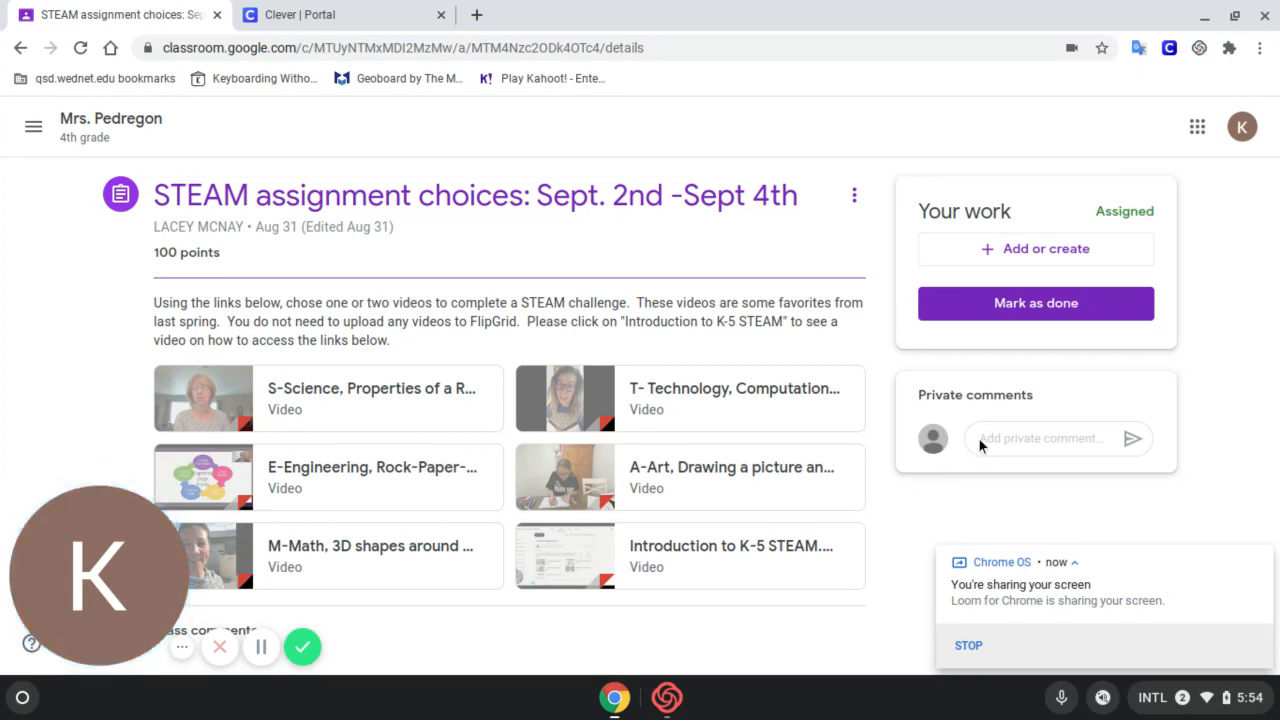
Activate the 'Add private comment' field on the STEAM assignment choices page
{"action": "left_click", "coordinate": [1040, 438]}
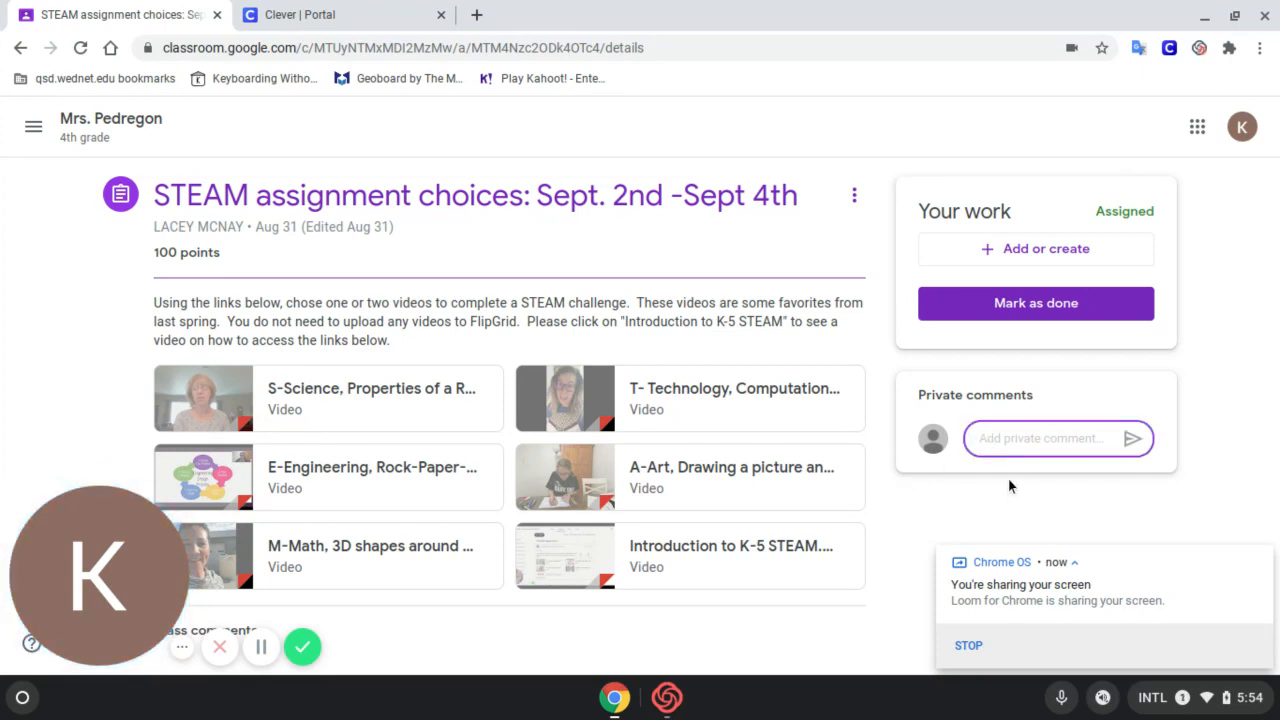
{"action": "mouse_move", "coordinate": [1090, 696]}
{"action": "type", "text": "station and then start speaking"}
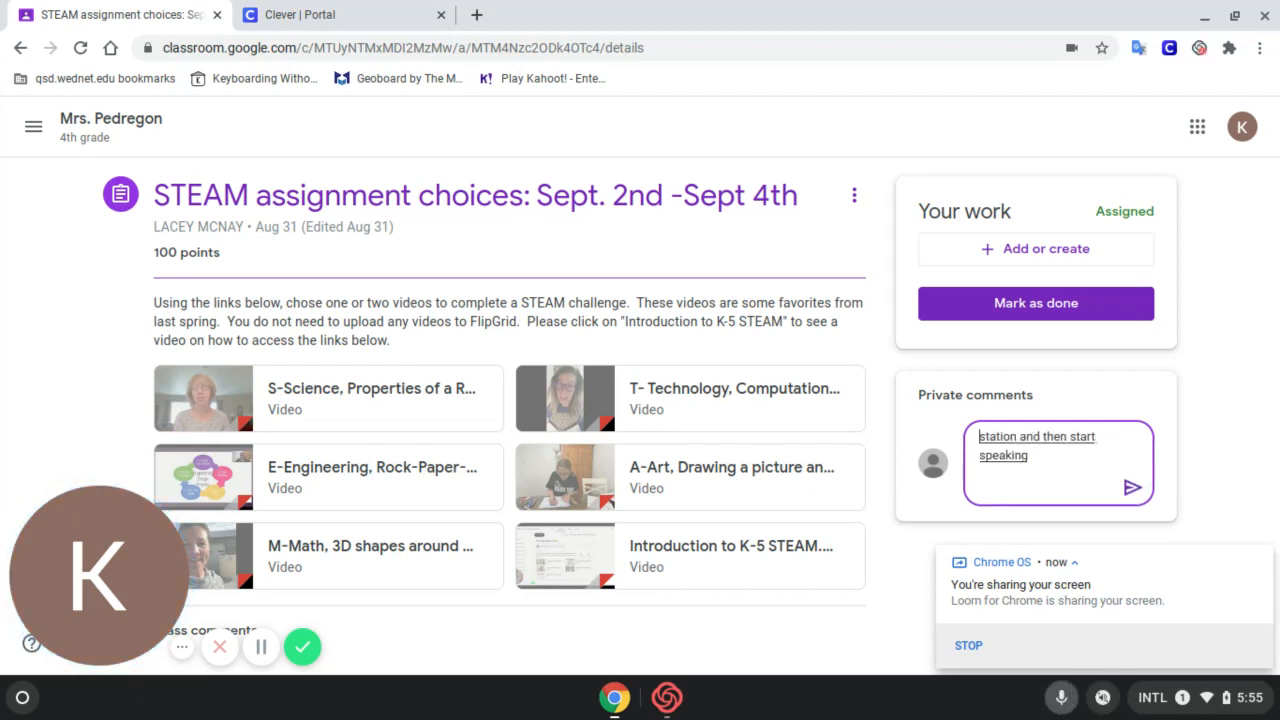
Dictate "whatever you say will appear on the screen" into the private comment draft
{"action": "type", "text": "whatever you say"}
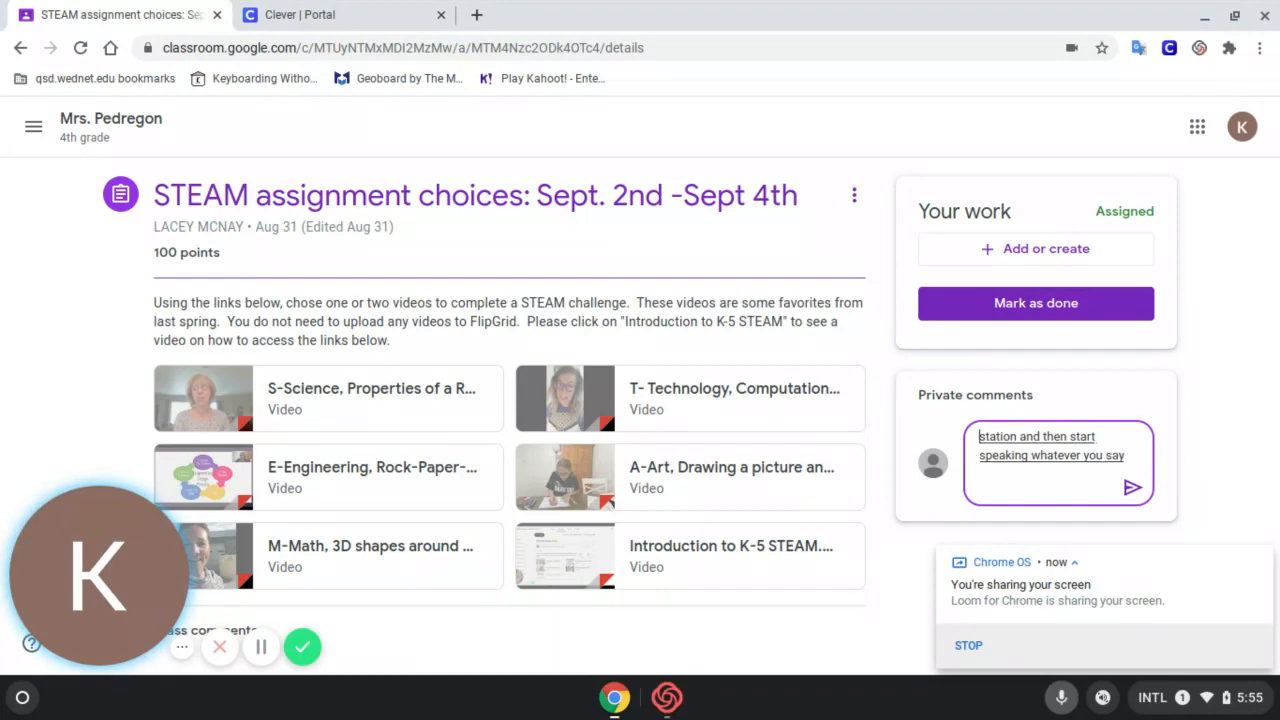
{"action": "type", "text": "will appear on the screen"}
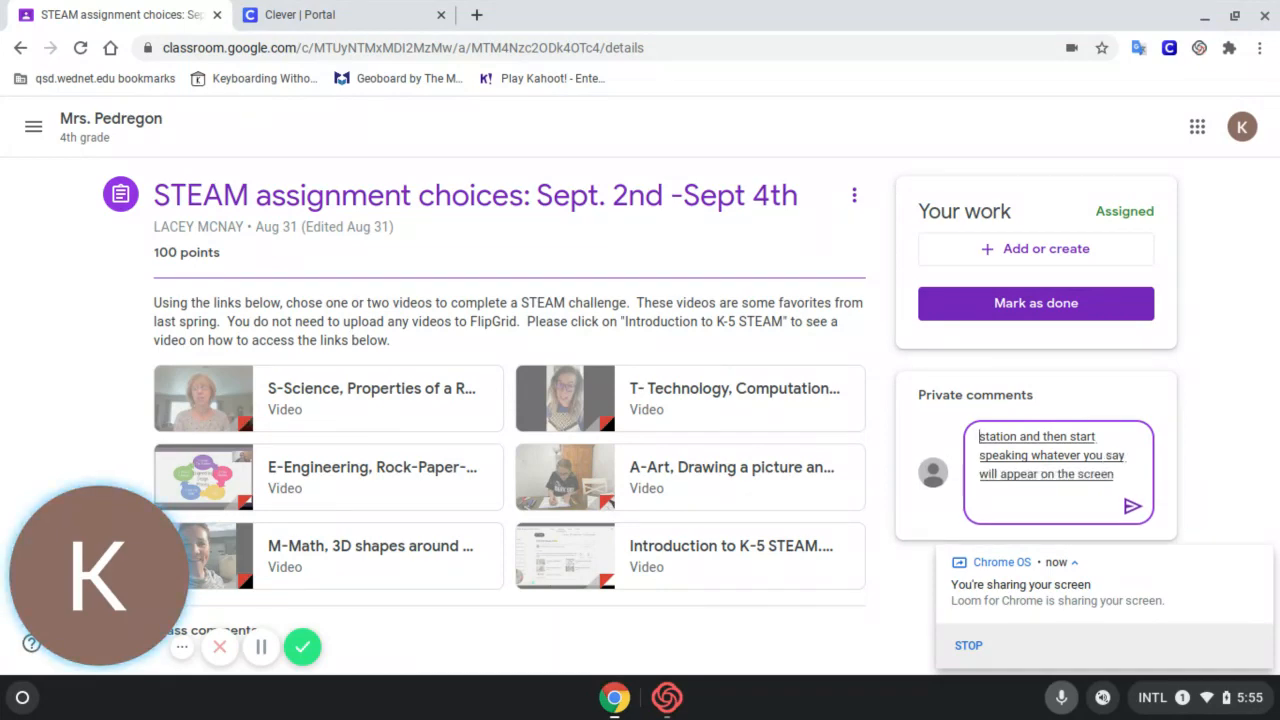